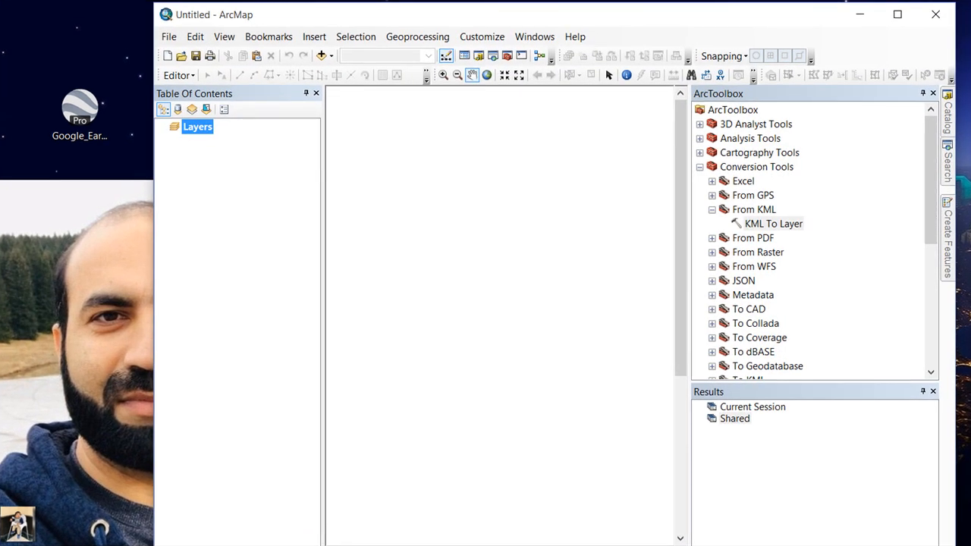
Open the KML To Layer tool from Conversion Tools > From KML in ArcToolbox.
left_click(773, 223)
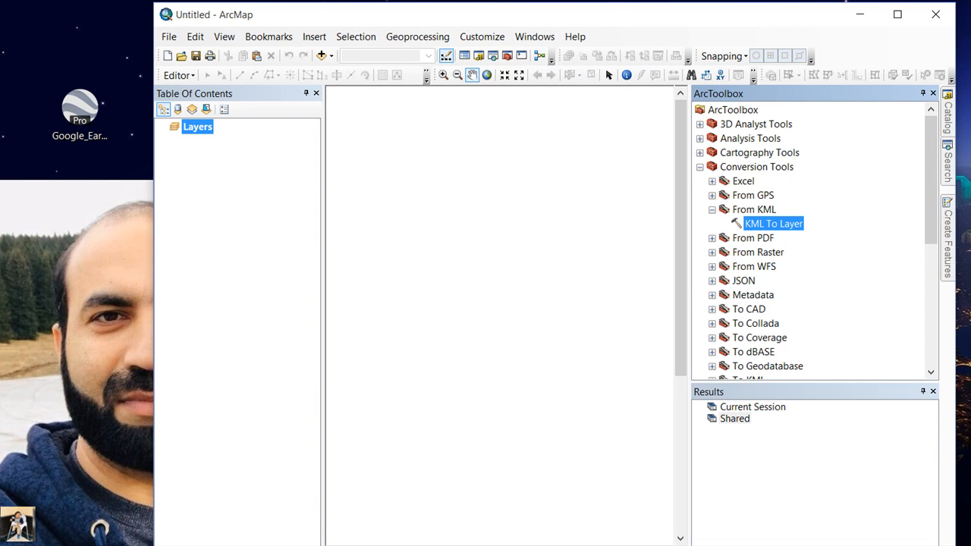
double_click(774, 223)
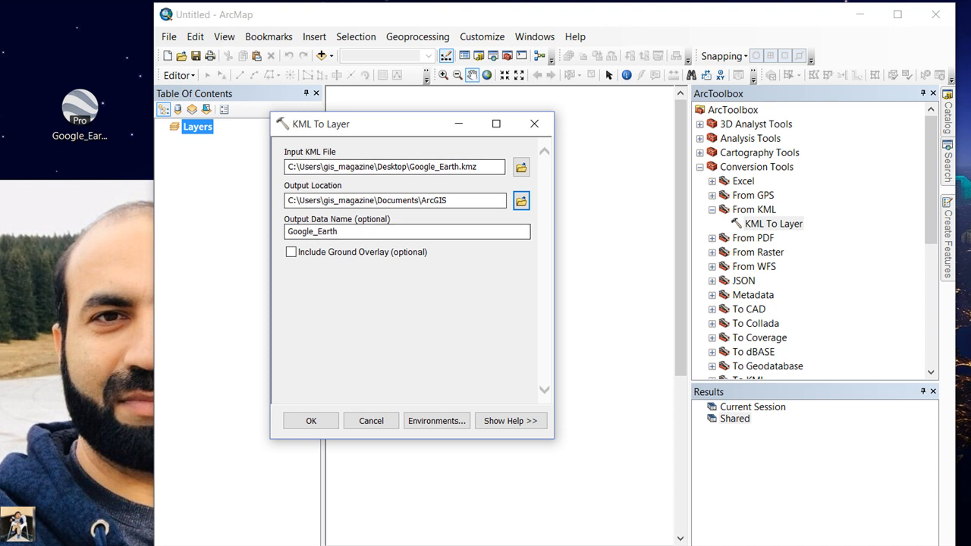
Cancel the KML To Layer dialog without running the conversion.
left_click(311, 421)
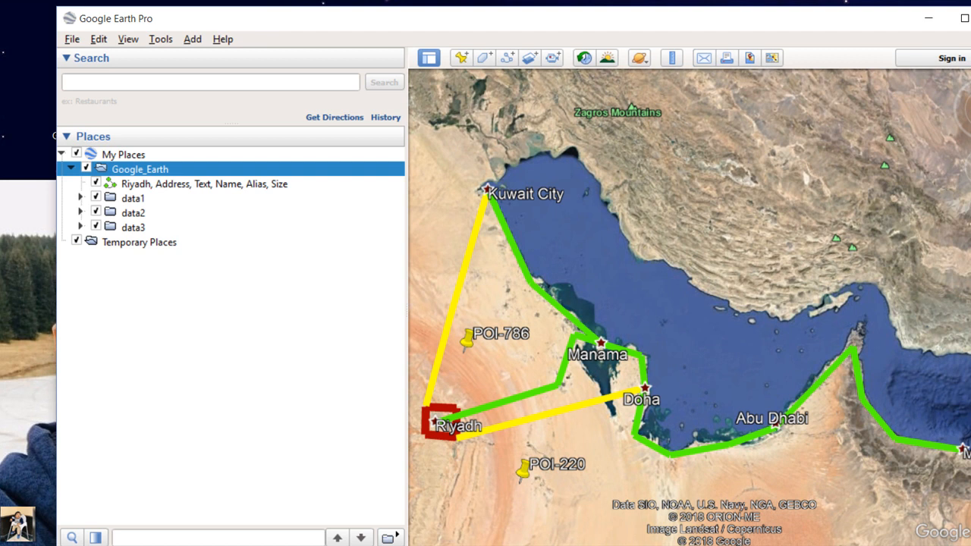
Expand data1, data2 and data3, renaming the long-named data2 feature to a shorter name.
left_click(80, 198)
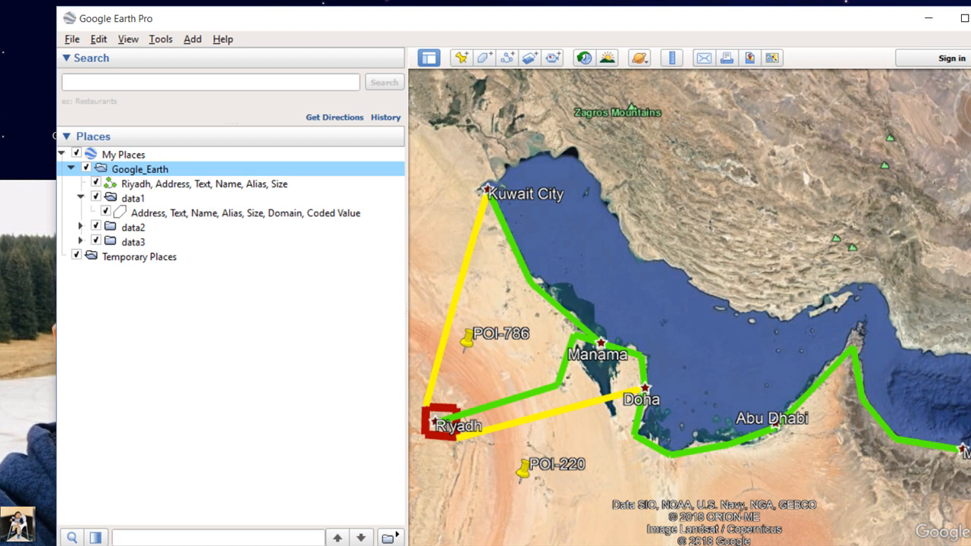
left_click(81, 227)
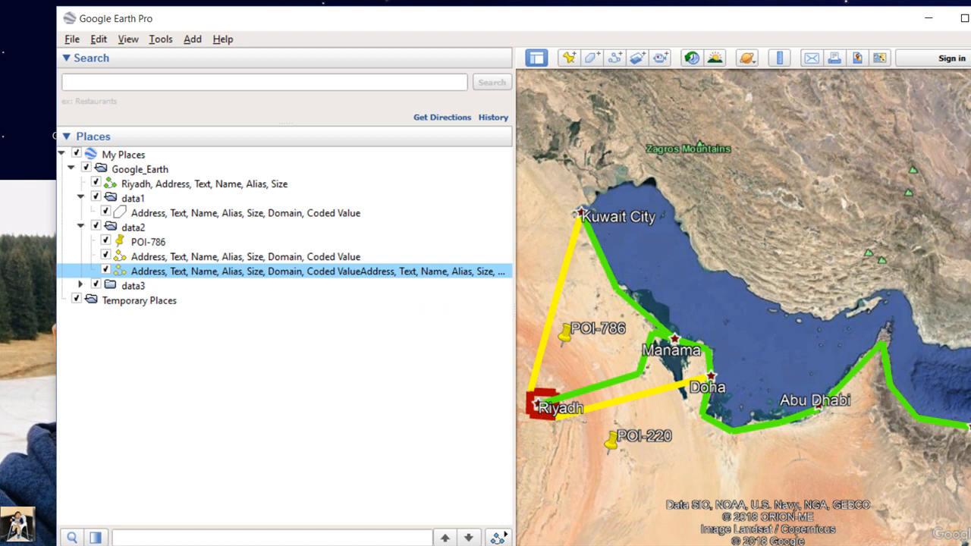
right_click(319, 271)
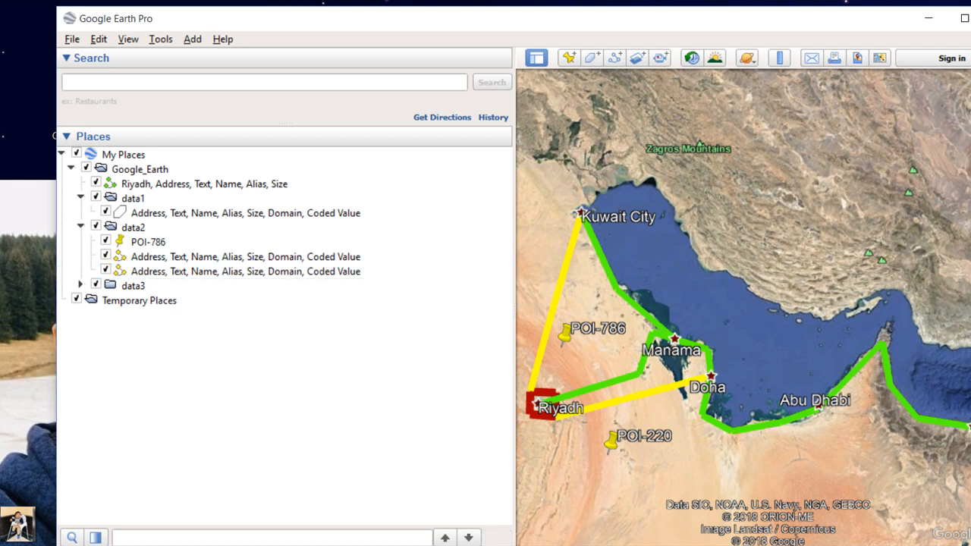
left_click(80, 286)
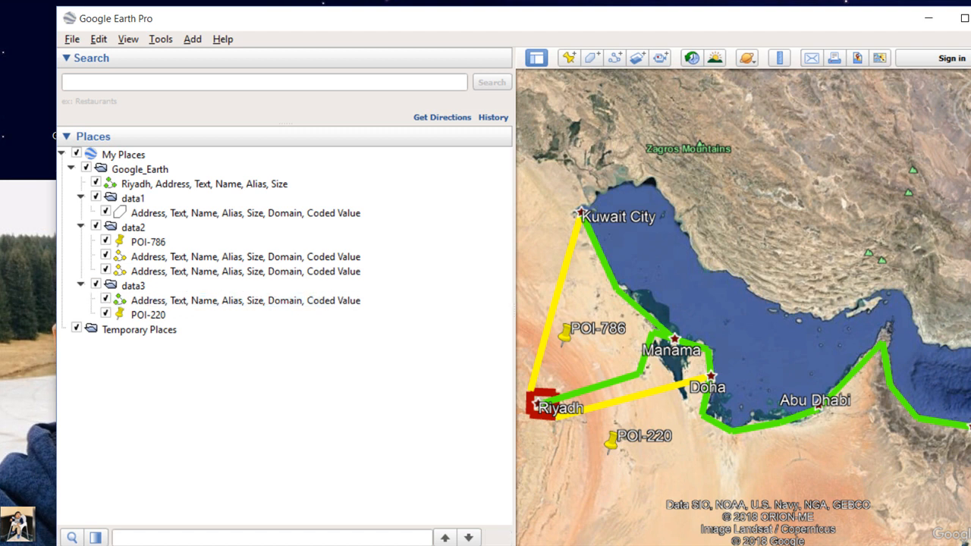
Save the Google_Earth folder over Google_Earth.kmz on the Desktop, confirming the replace.
right_click(139, 168)
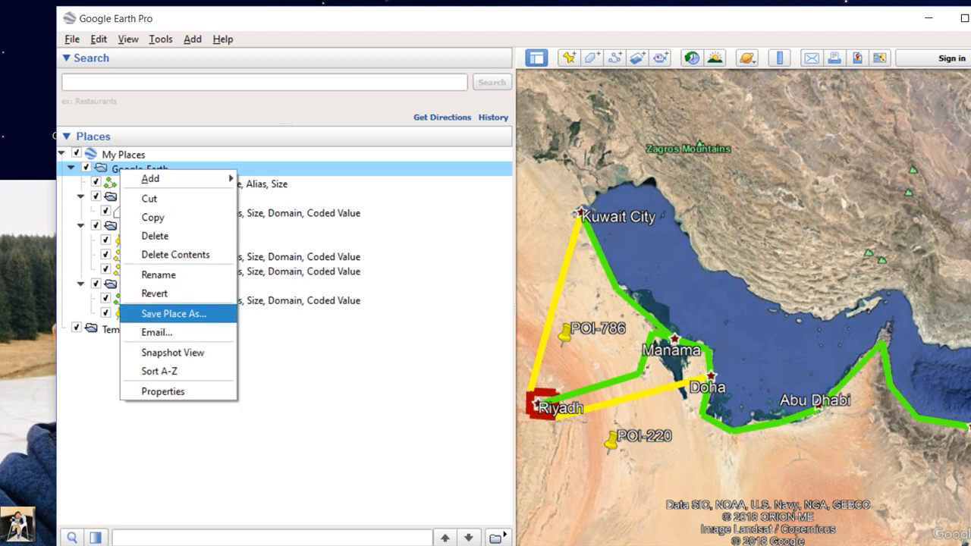
left_click(173, 313)
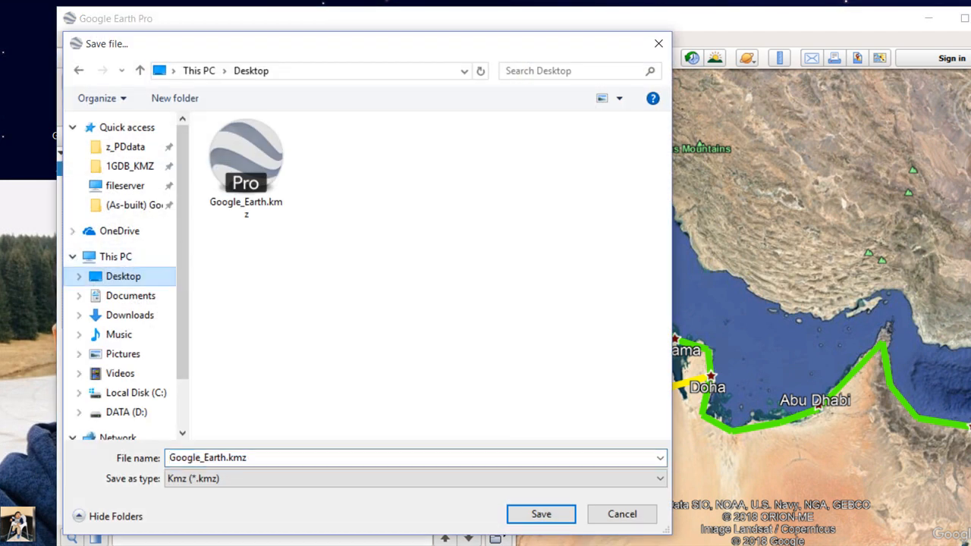
left_click(541, 514)
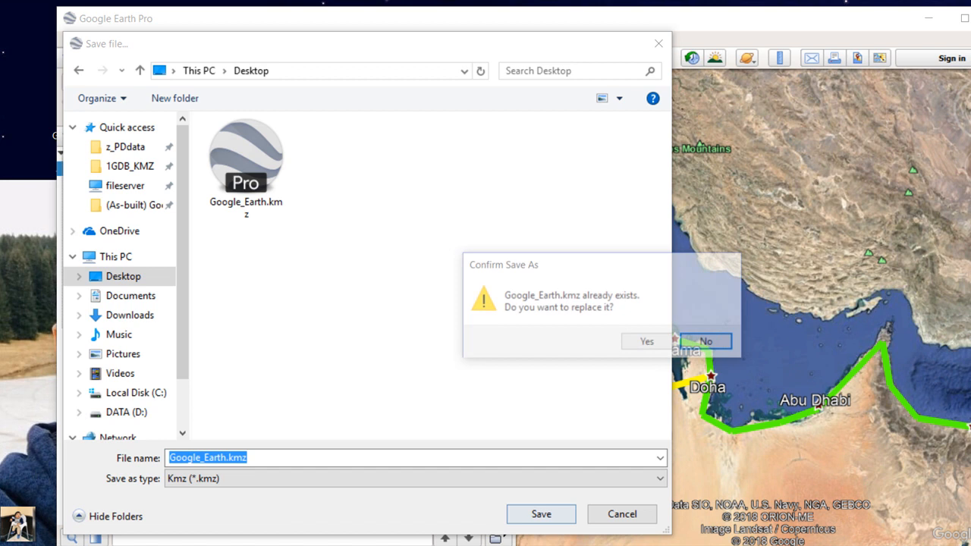
left_click(646, 342)
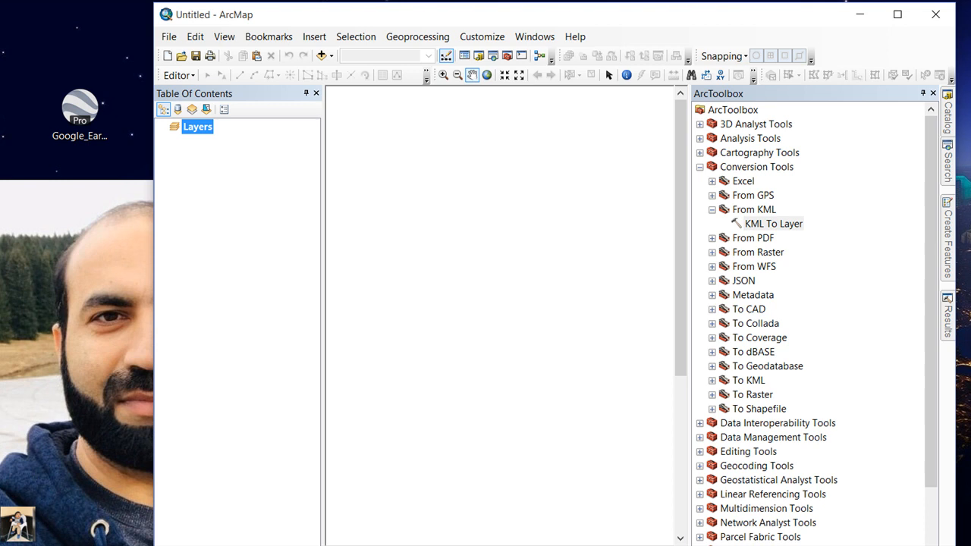
Run KML To Layer on Google_Earth.kmz with the output named Google_Earth1.
double_click(773, 223)
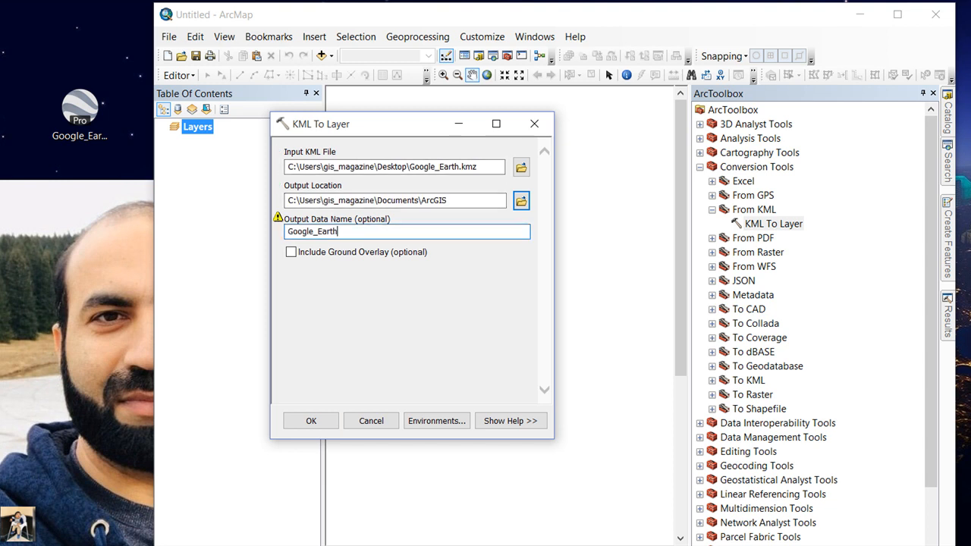
type("1")
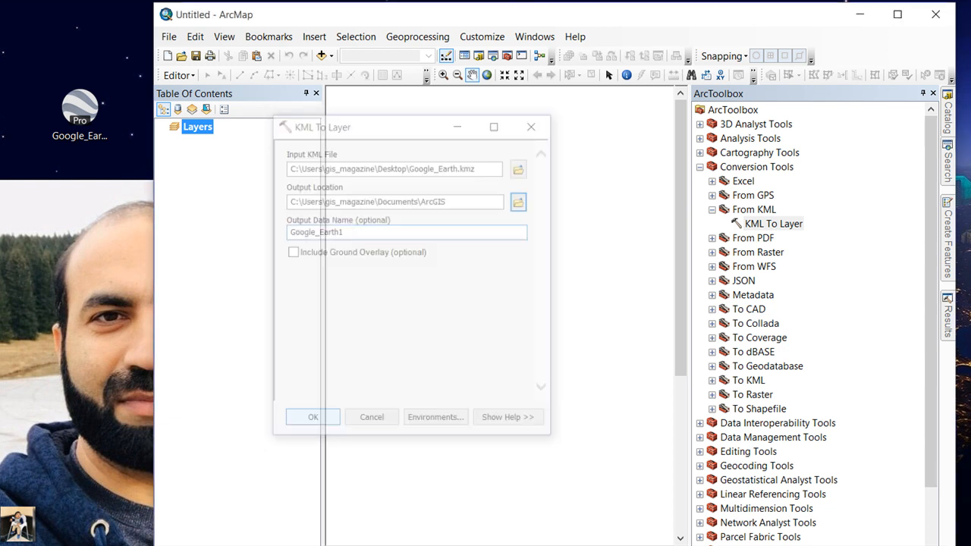
left_click(312, 416)
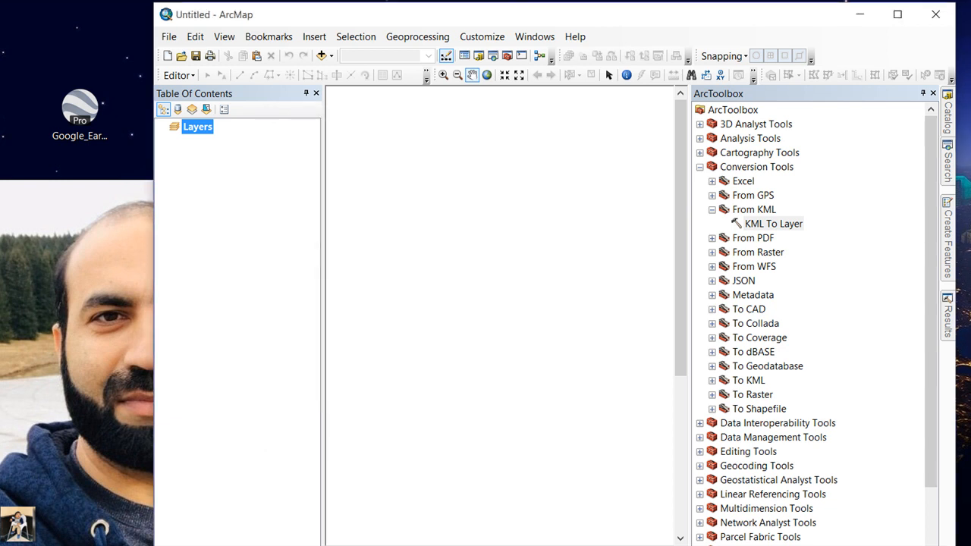